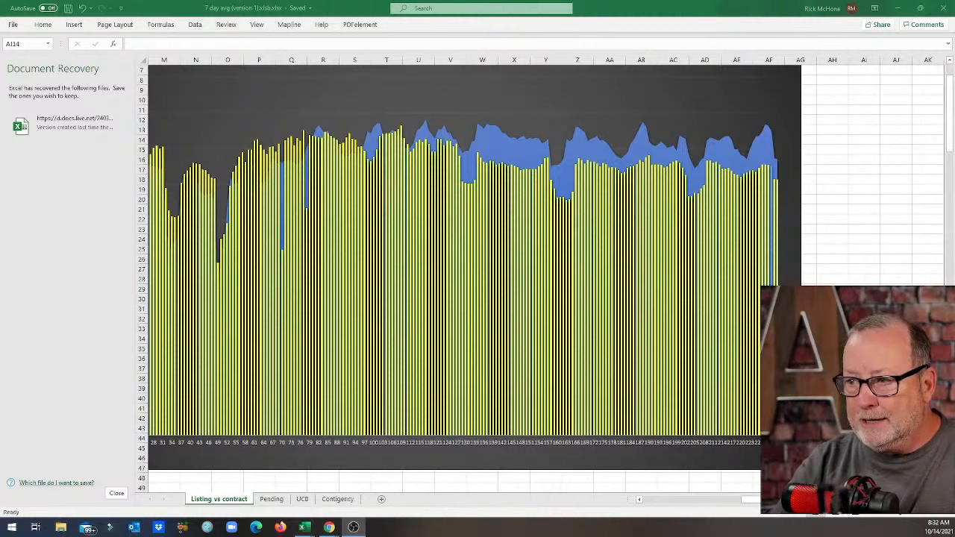
mouse_move(193, 227)
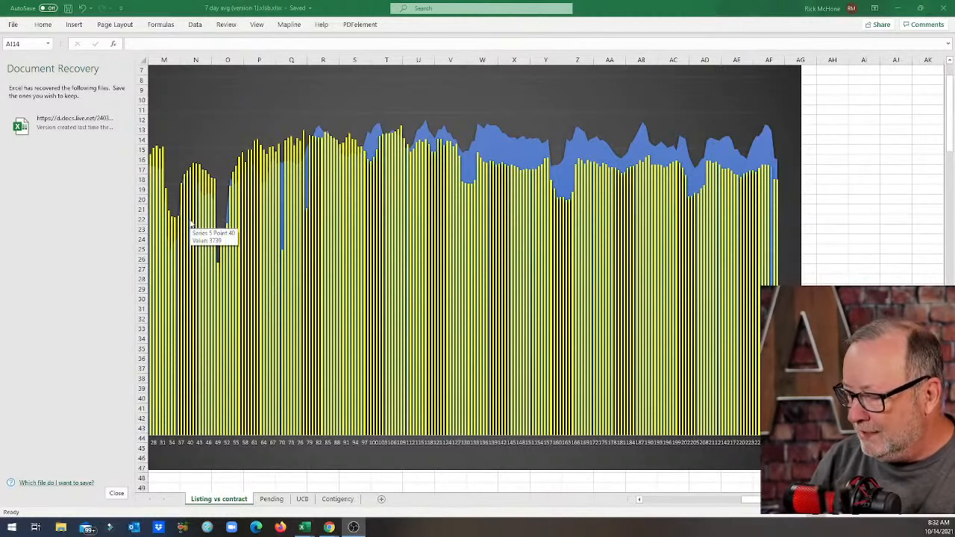
mouse_move(266, 206)
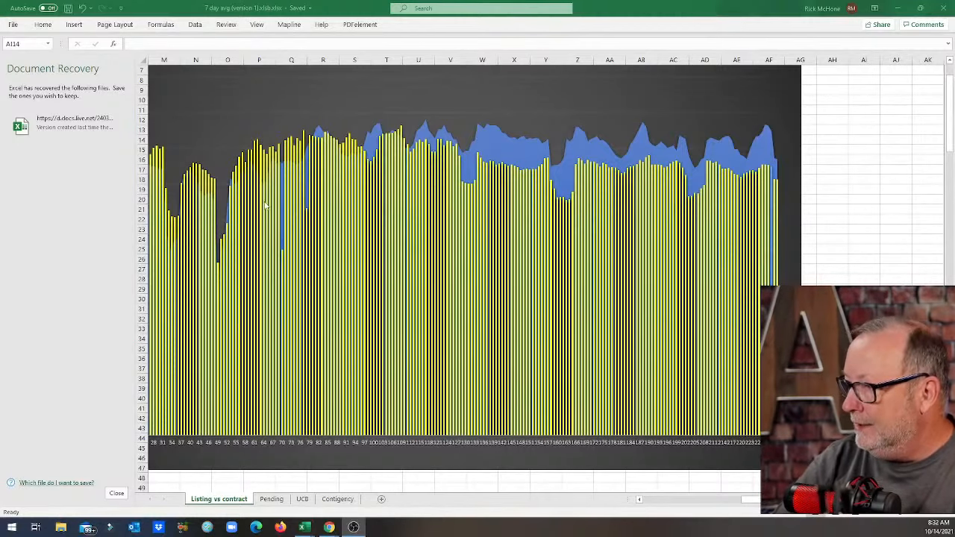